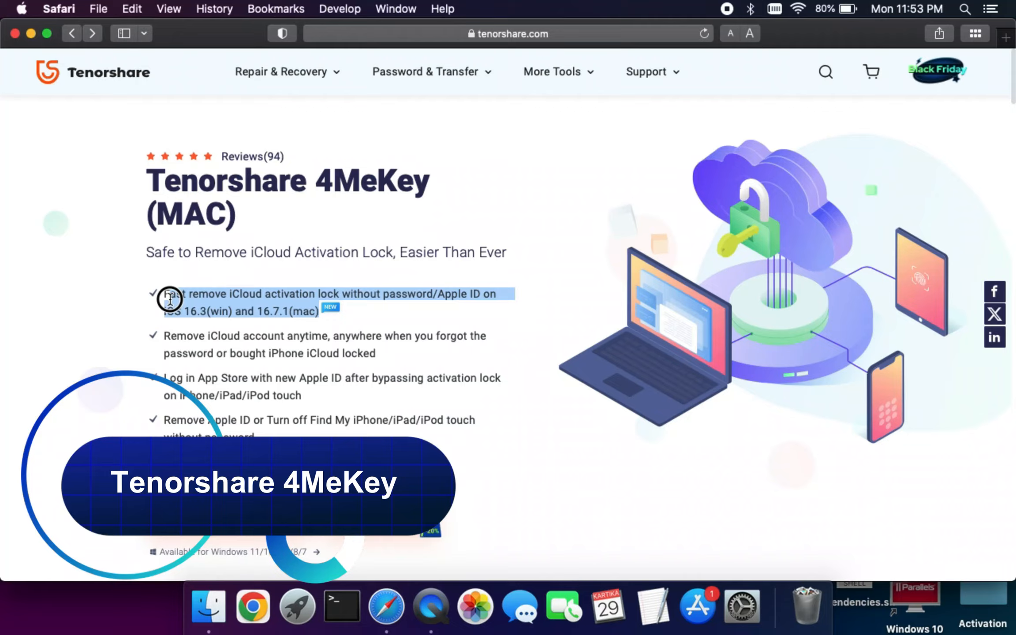
- Stop the 4MeKey copy in the 'item already exists' alert, keeping the existing copy
{"action": "scroll", "scroll_direction": "down", "scroll_amount": 3}
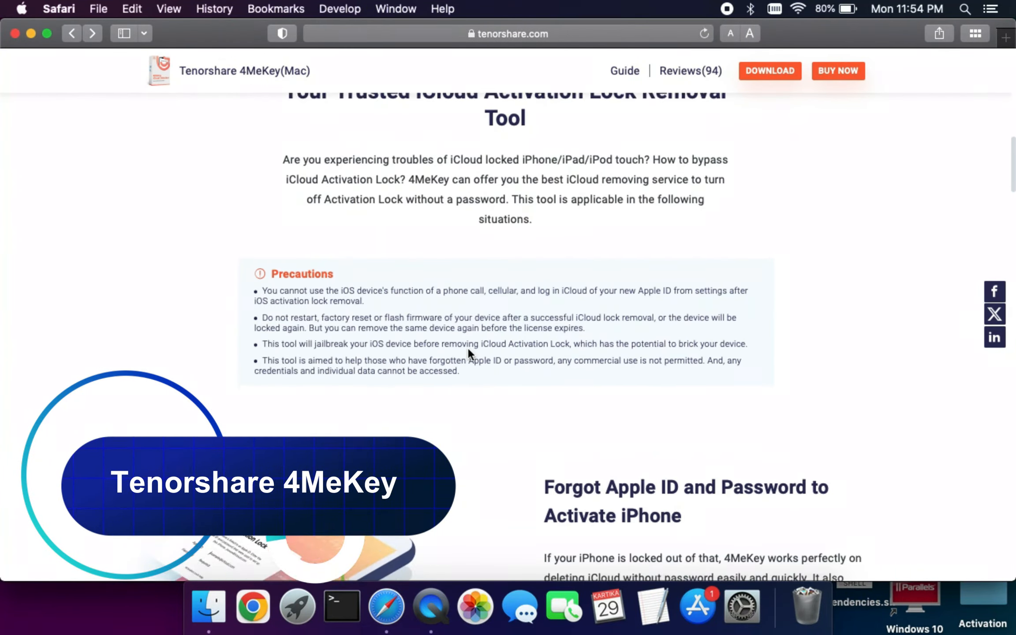
{"action": "scroll", "scroll_direction": "down", "scroll_amount": 3}
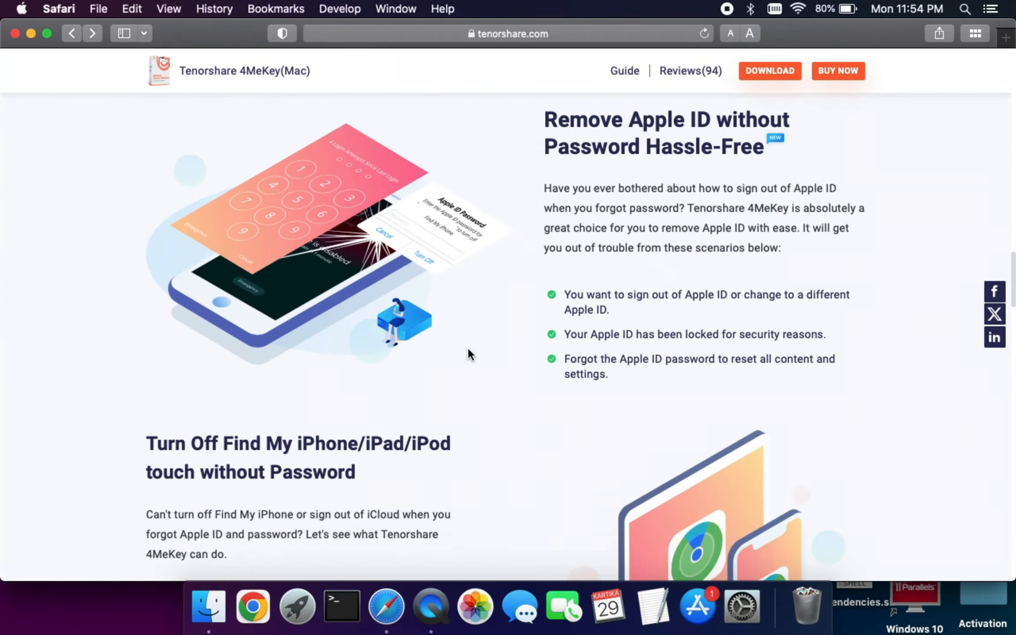
{"action": "scroll", "scroll_direction": "down", "scroll_amount": 3}
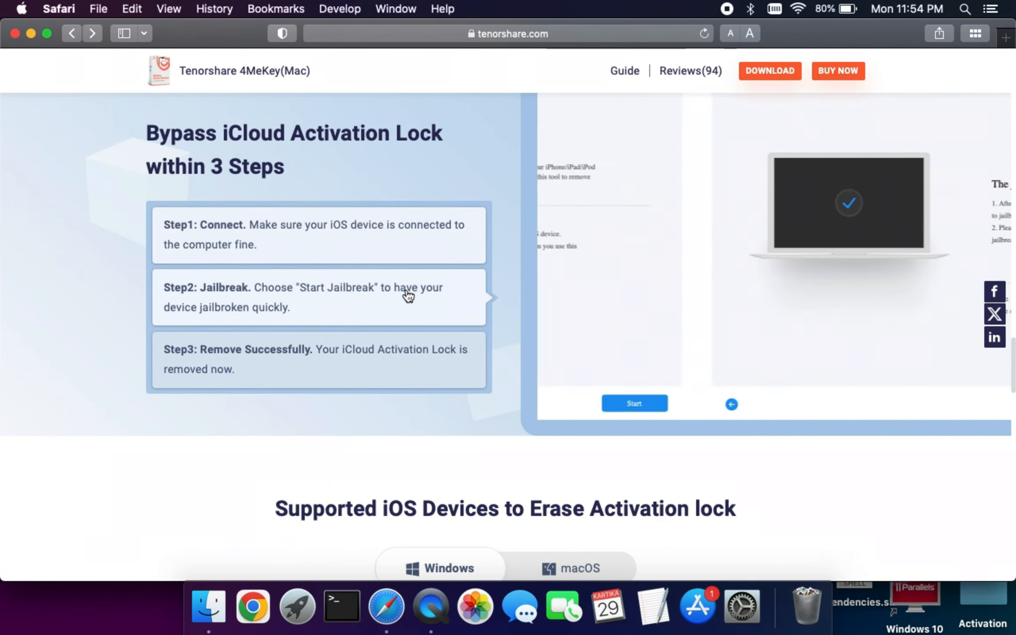
{"action": "scroll", "scroll_direction": "down", "scroll_amount": 3}
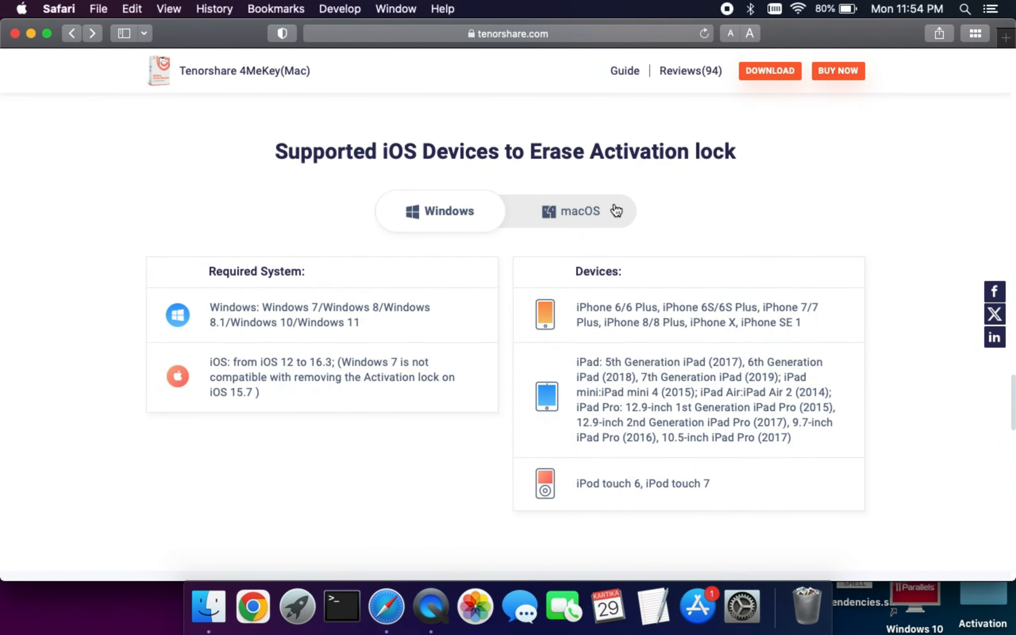
{"action": "scroll", "scroll_direction": "down", "scroll_amount": 3}
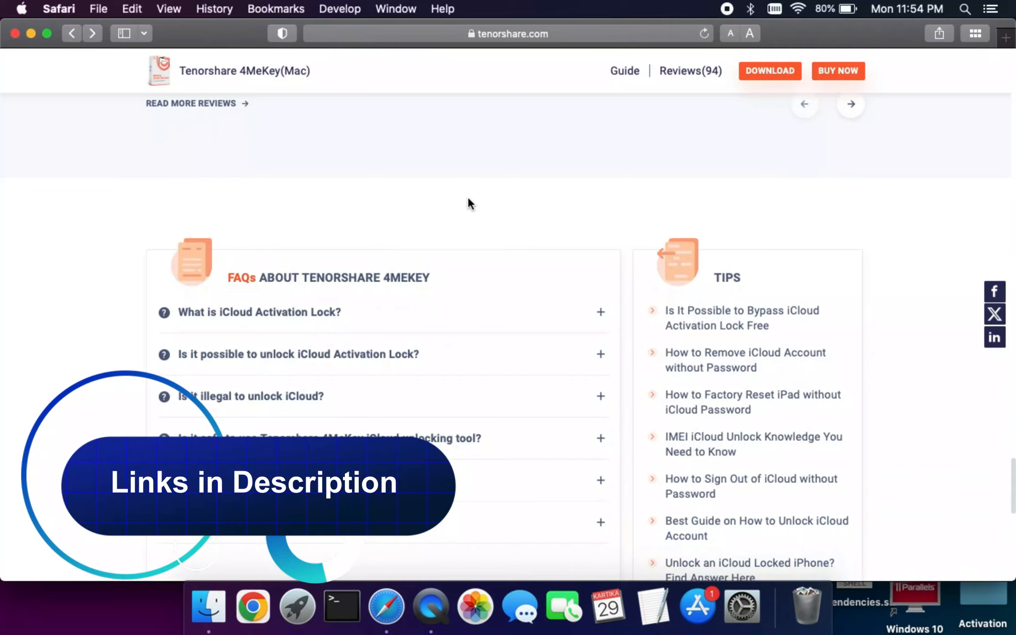
{"action": "scroll", "scroll_direction": "up", "scroll_amount": 3}
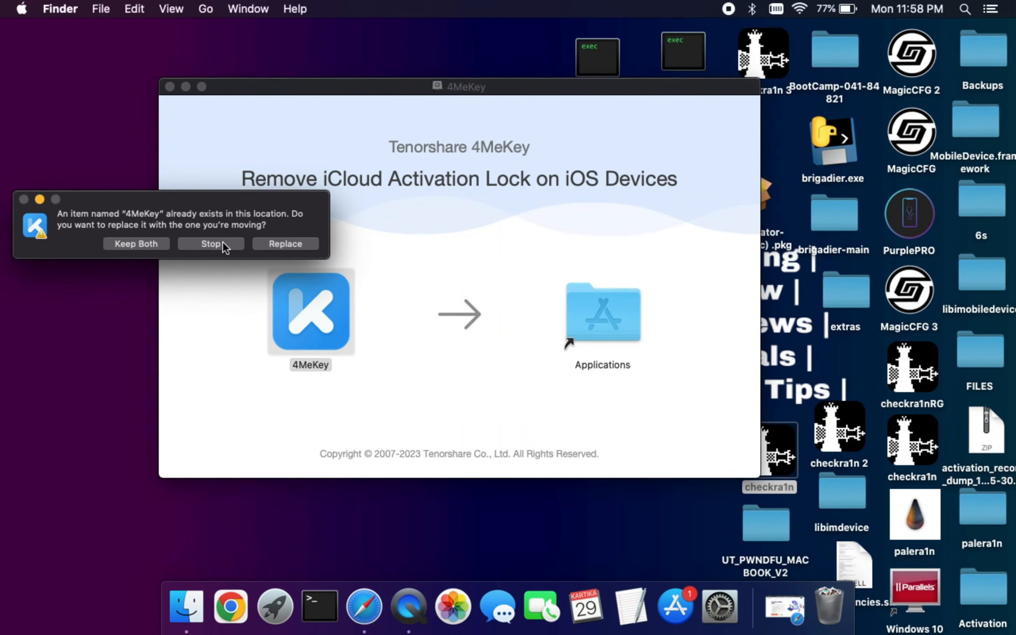
{"action": "mouse_move", "coordinate": [197, 244]}
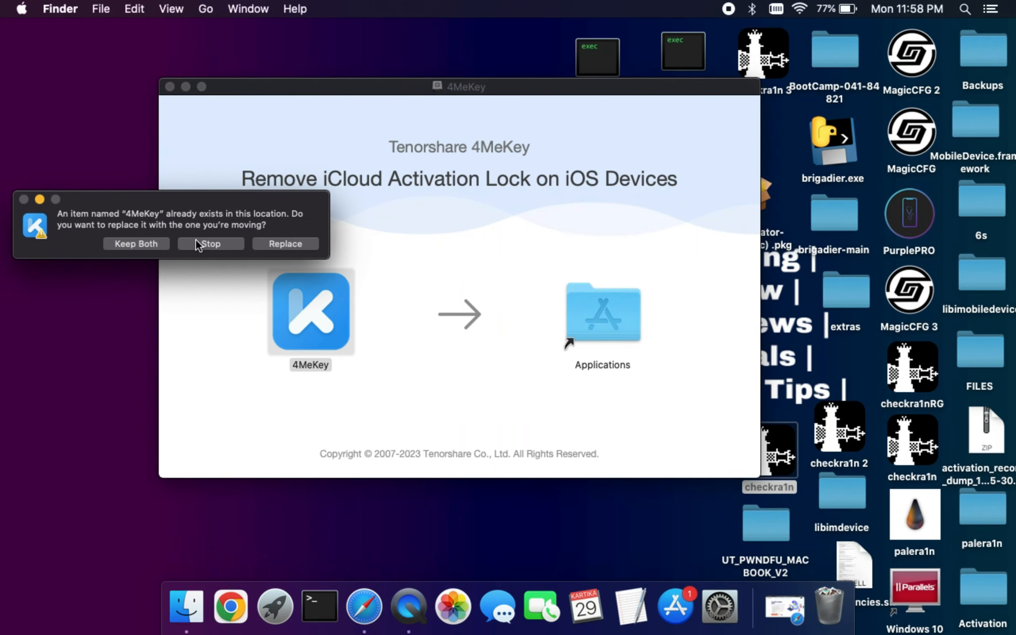
{"action": "left_click", "coordinate": [209, 243]}
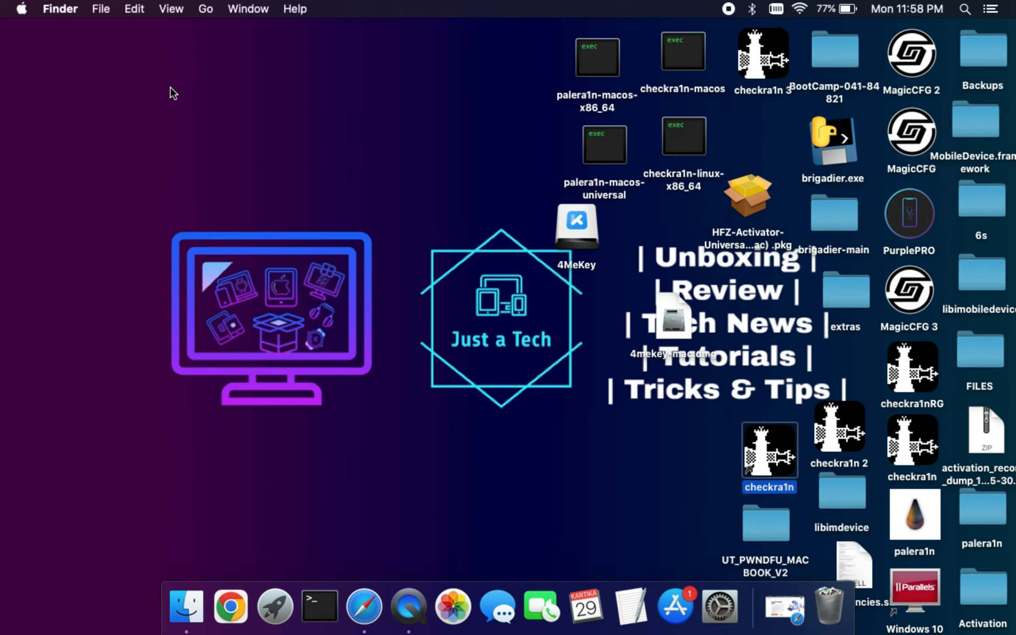
- Launch 4MeKey and start Remove iCloud Activation Lock from the home screen
{"action": "left_click", "coordinate": [274, 606]}
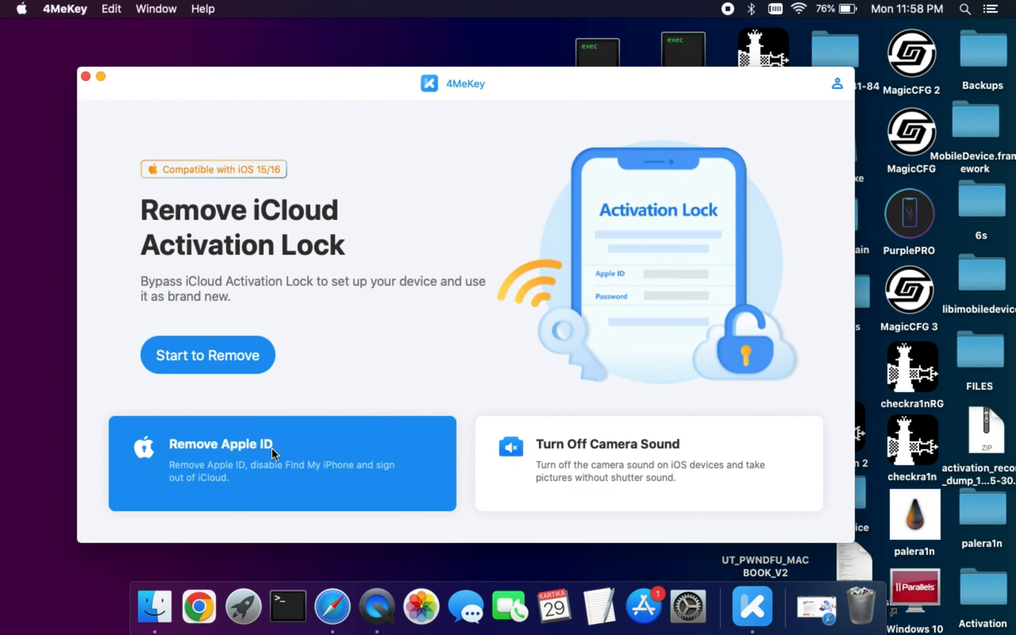
{"action": "mouse_move", "coordinate": [208, 354]}
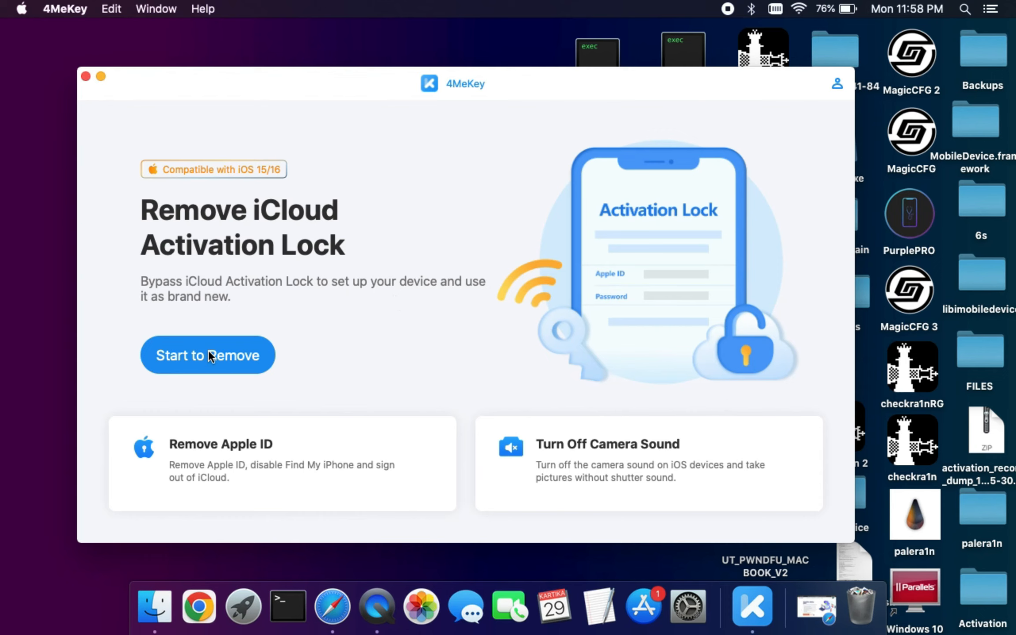
{"action": "left_click", "coordinate": [207, 355]}
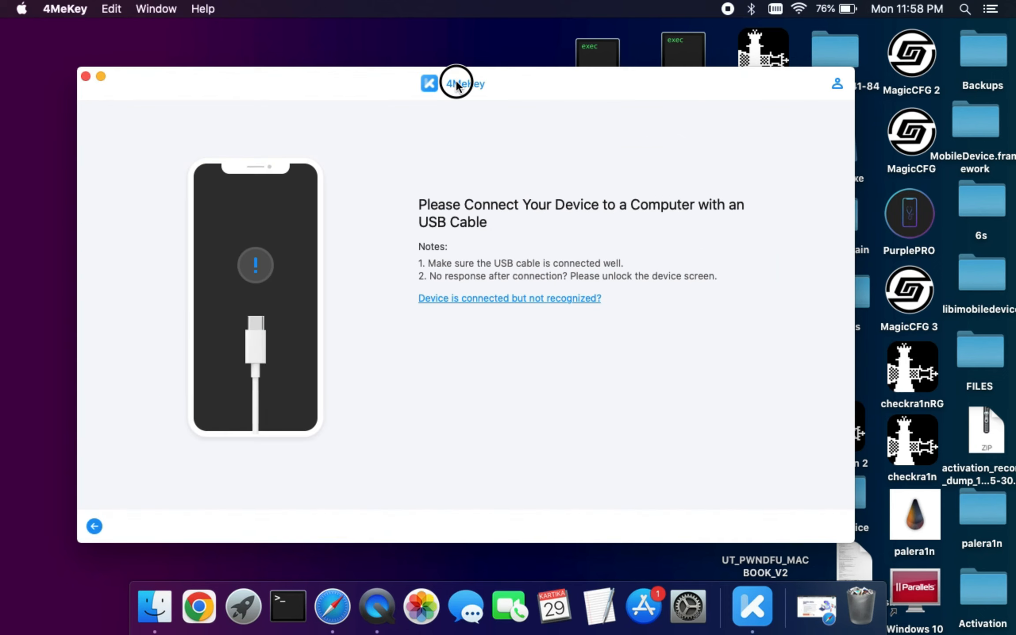